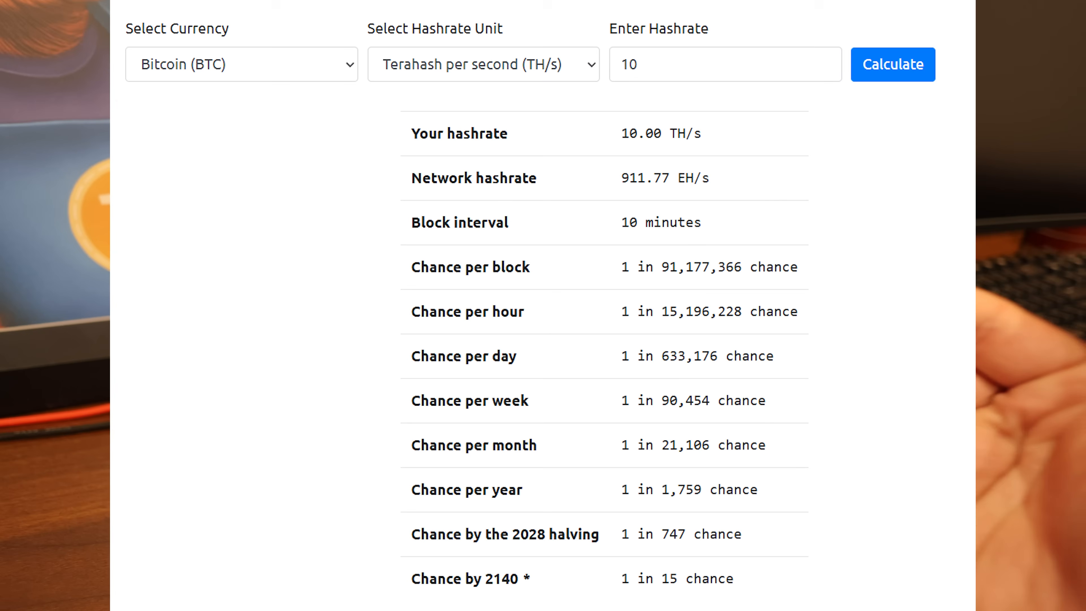
- Switch to the Bitcoin Cash Solo Mining Pool account page
left_click(241, 64)
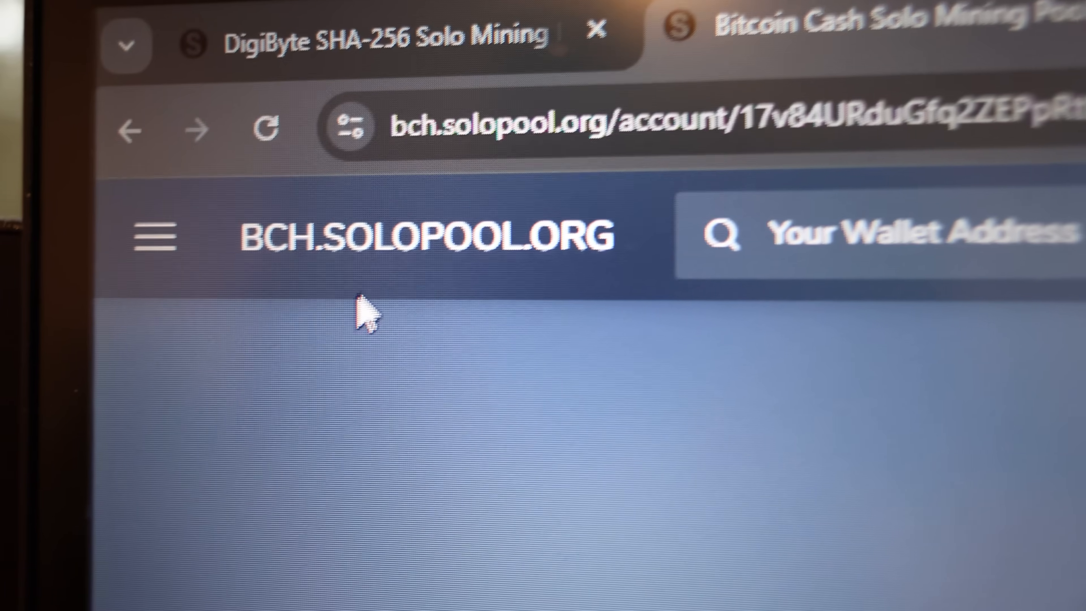
- Review the BCH account's four worker hashrates, then the CKPool found-blocks list
scroll("down", 3)
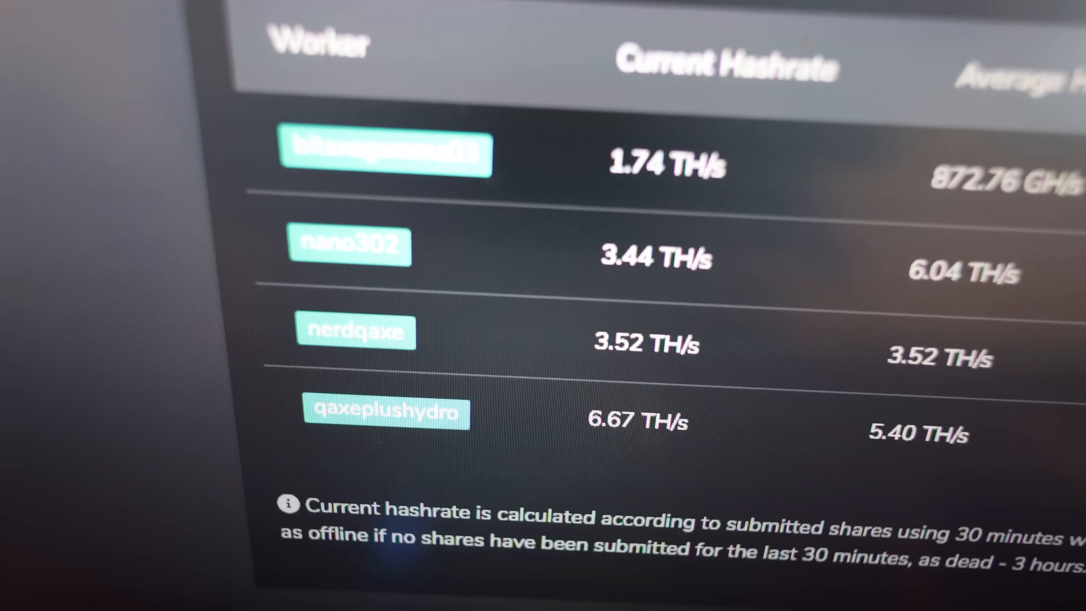
scroll("up", 3)
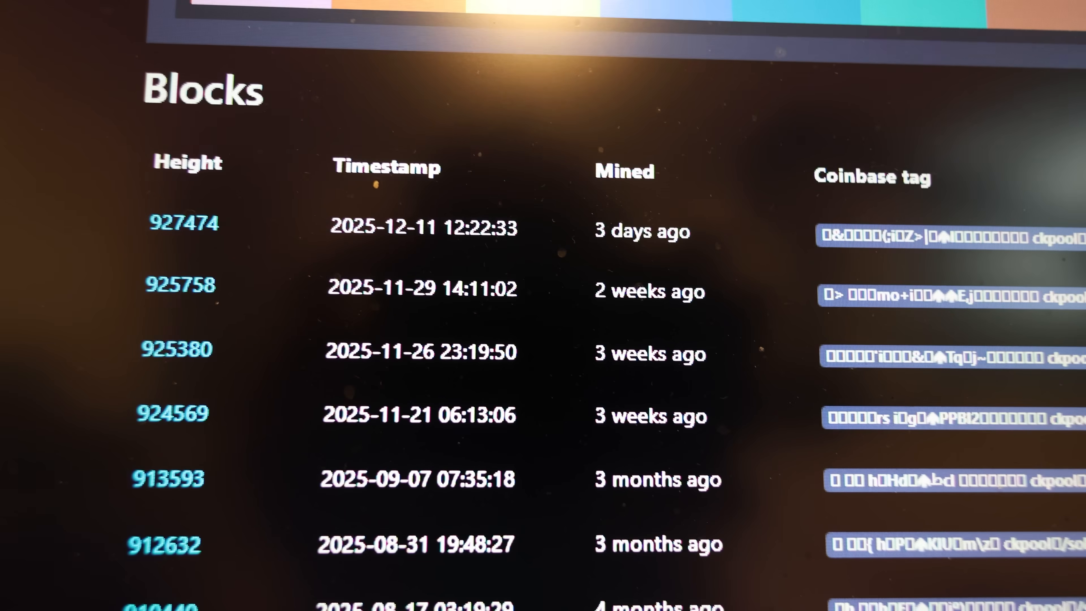
- Review the CKPool Workers table, highlighting the 79.1 TH/s one-hour hashrate
scroll("right", 3)
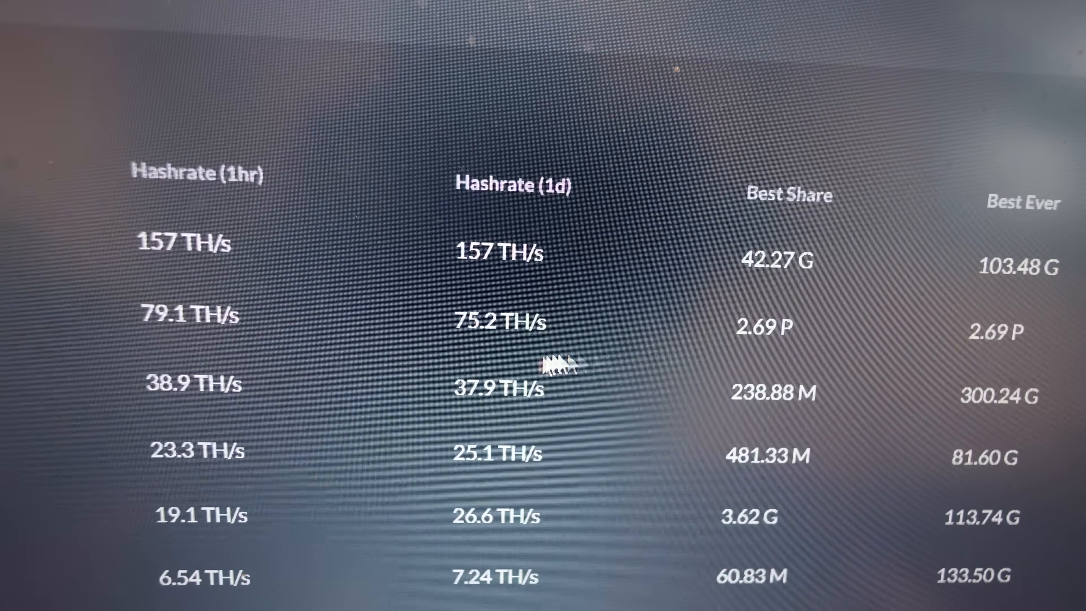
double_click(497, 322)
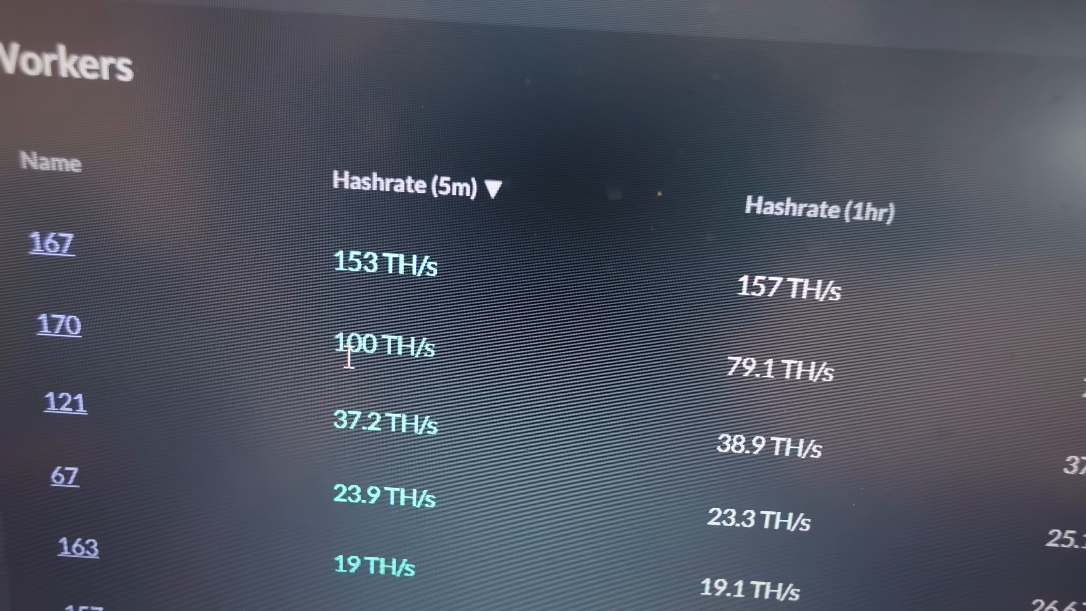
scroll("right", 3)
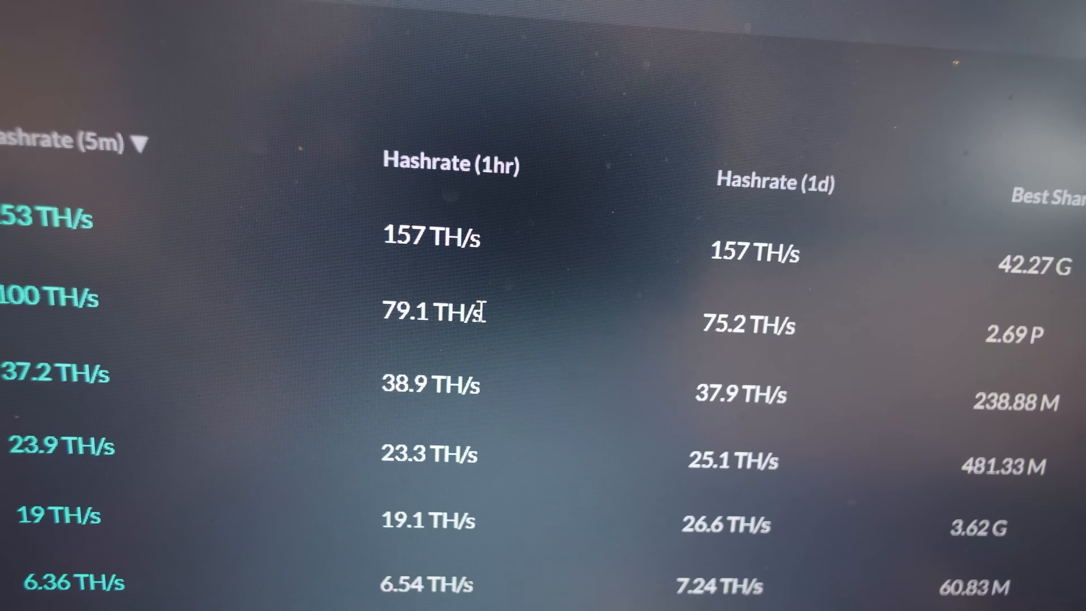
scroll("right", 3)
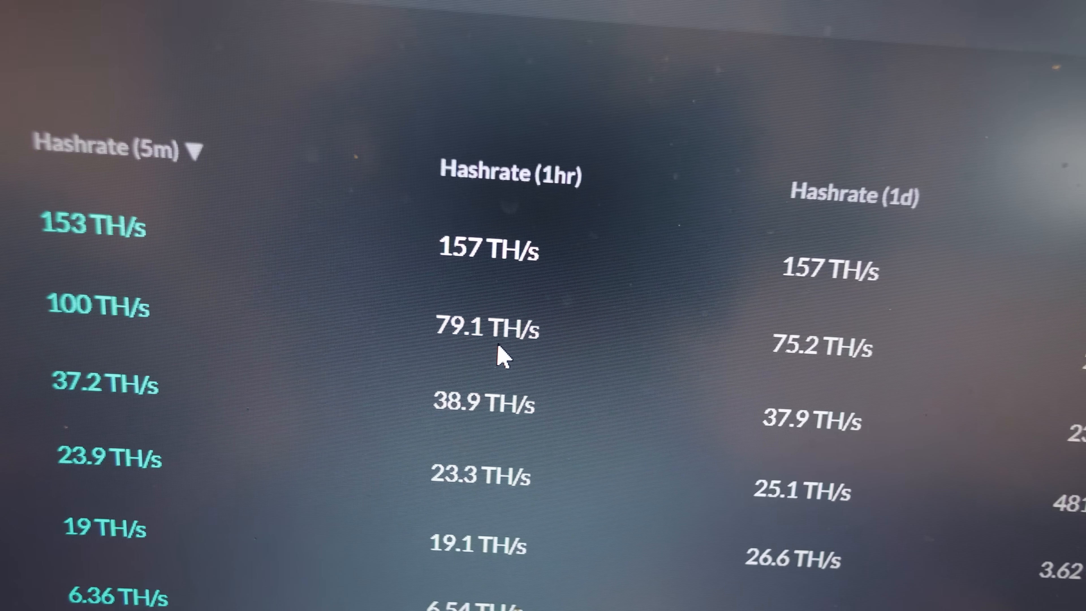
double_click(487, 330)
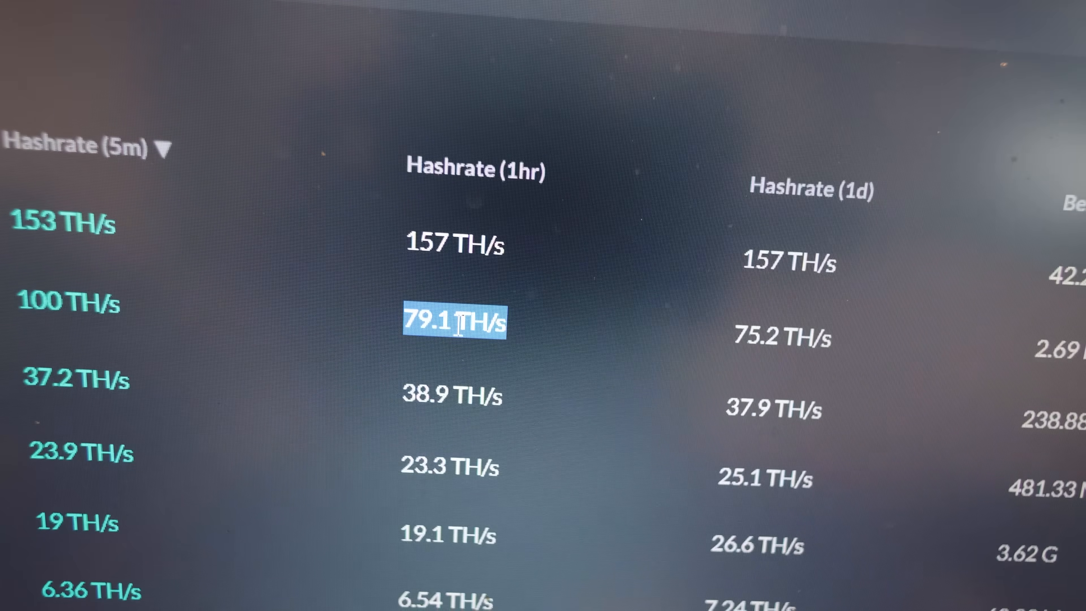
scroll("right", 3)
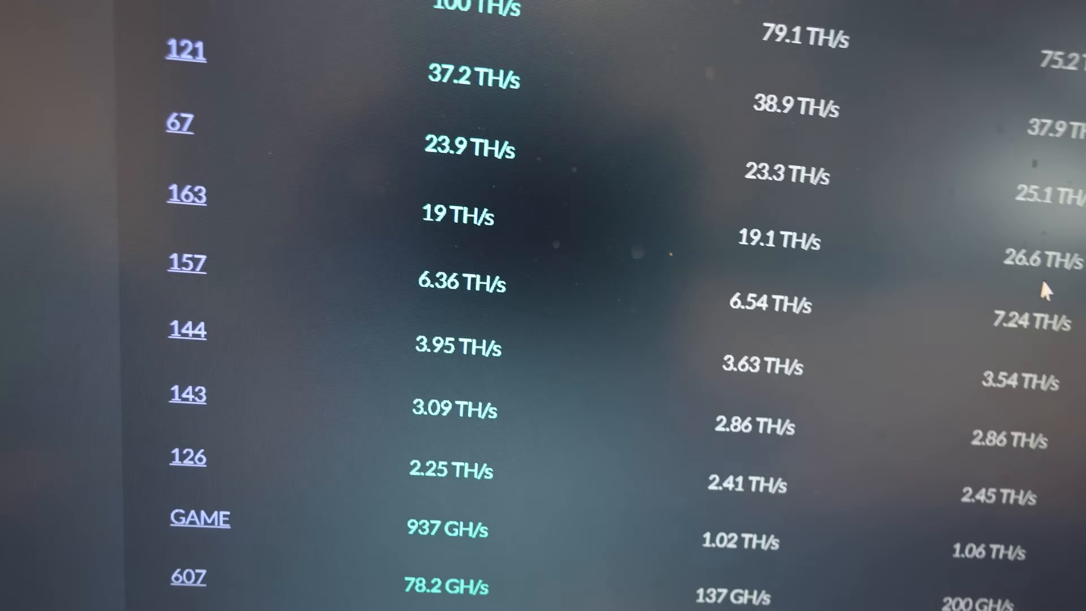
- Bring up the Apollo SOLO Mining dashboard reporting 7.34 TH/s
scroll("down", 3)
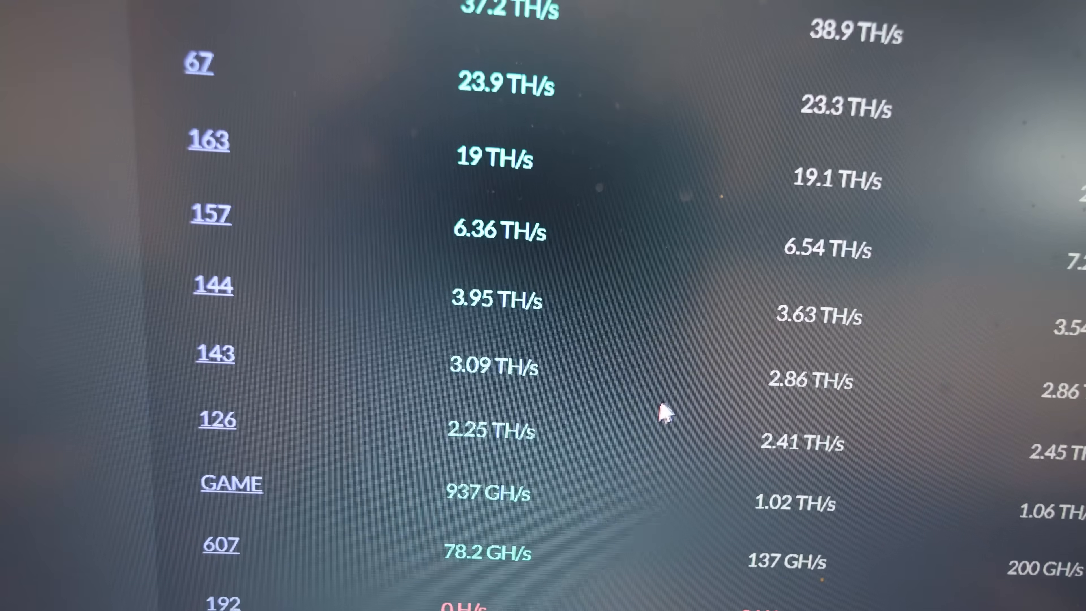
scroll("up", 3)
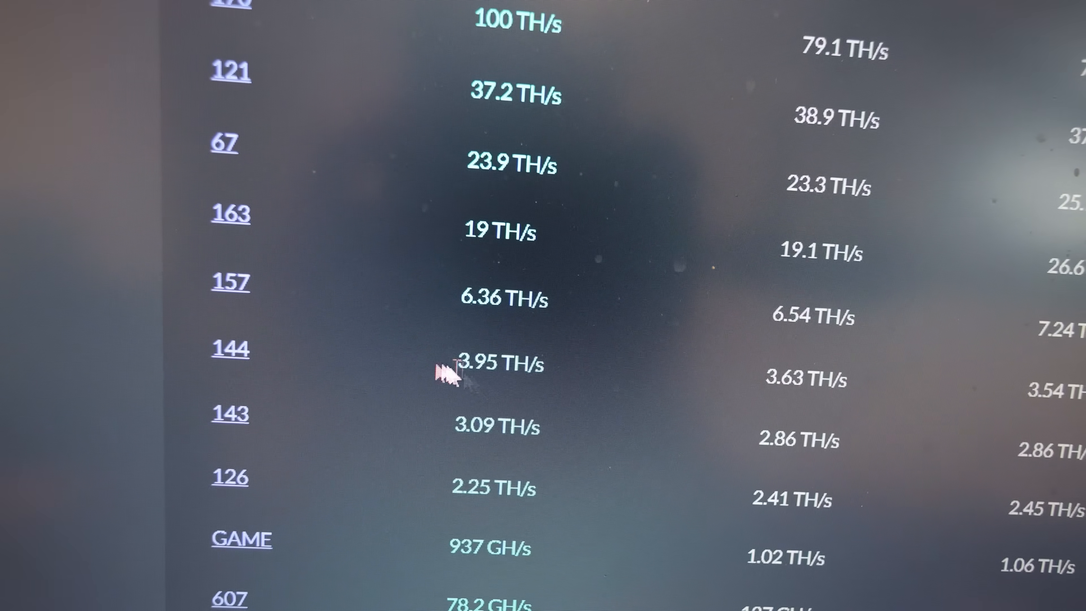
scroll("up", 3)
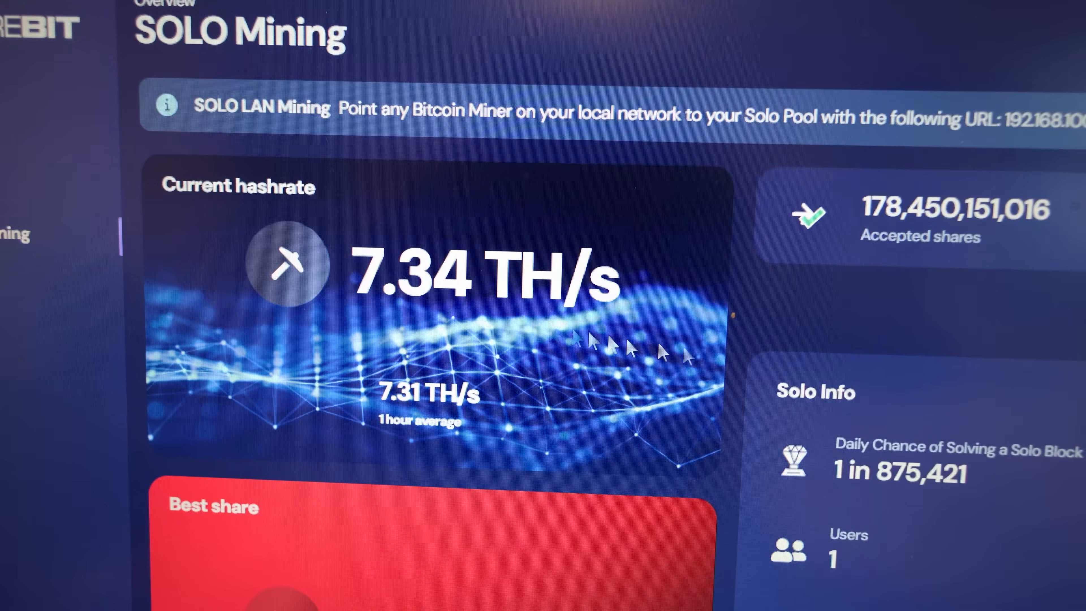
- Show all data for the Apollo mining user and review the Workers 2/2 hashrates and shares
scroll("down", 3)
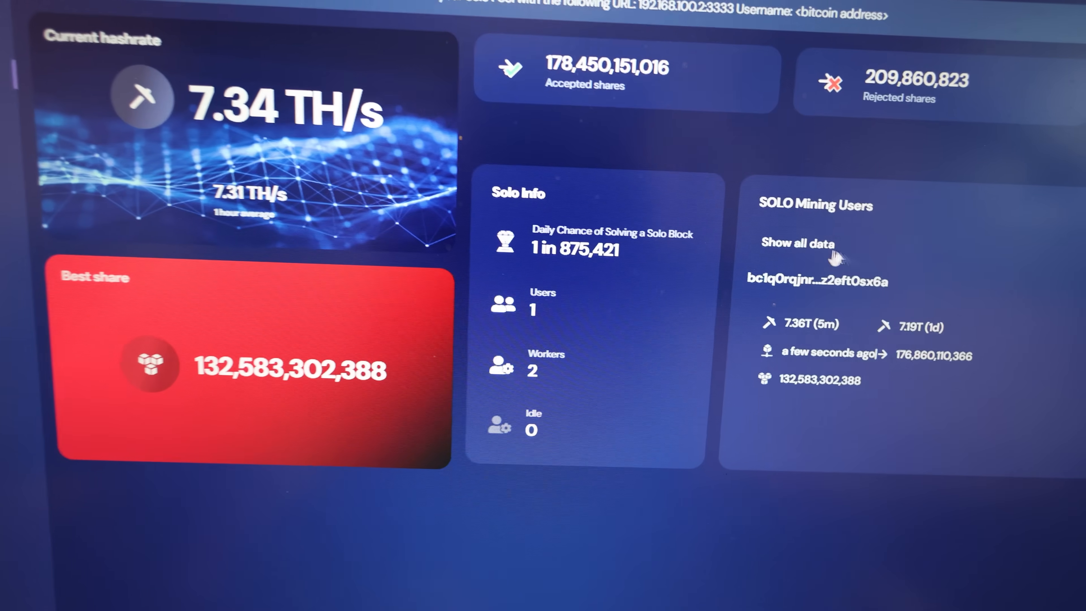
left_click(798, 244)
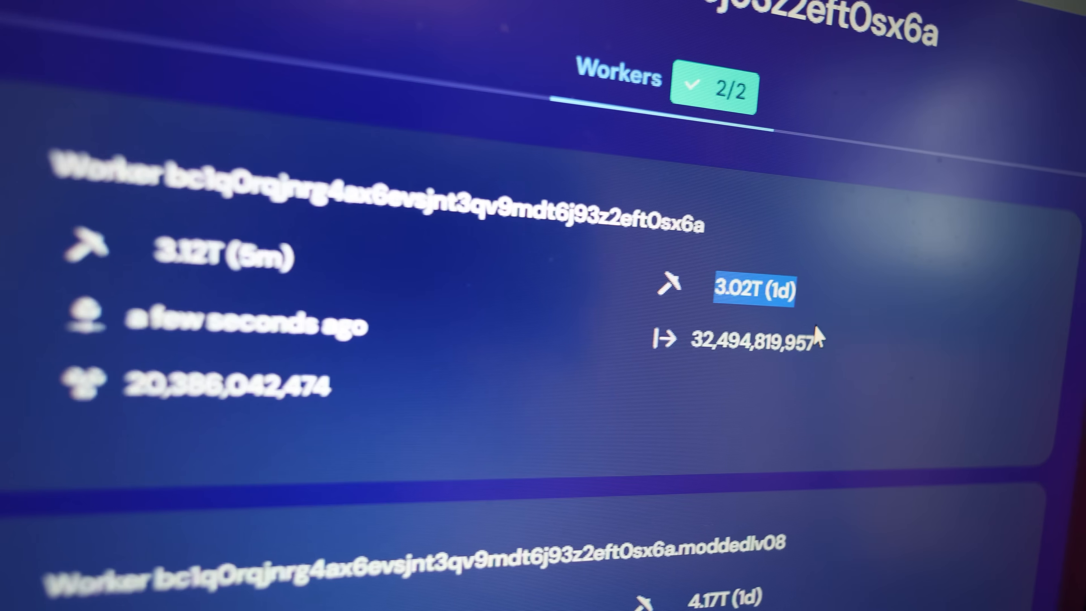
scroll("down", 3)
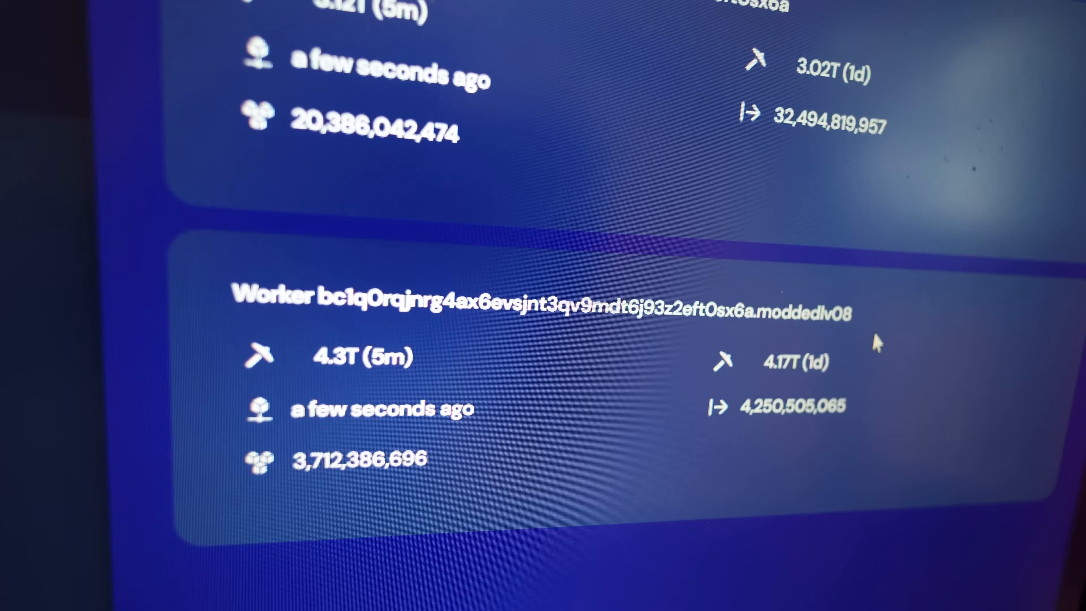
double_click(801, 361)
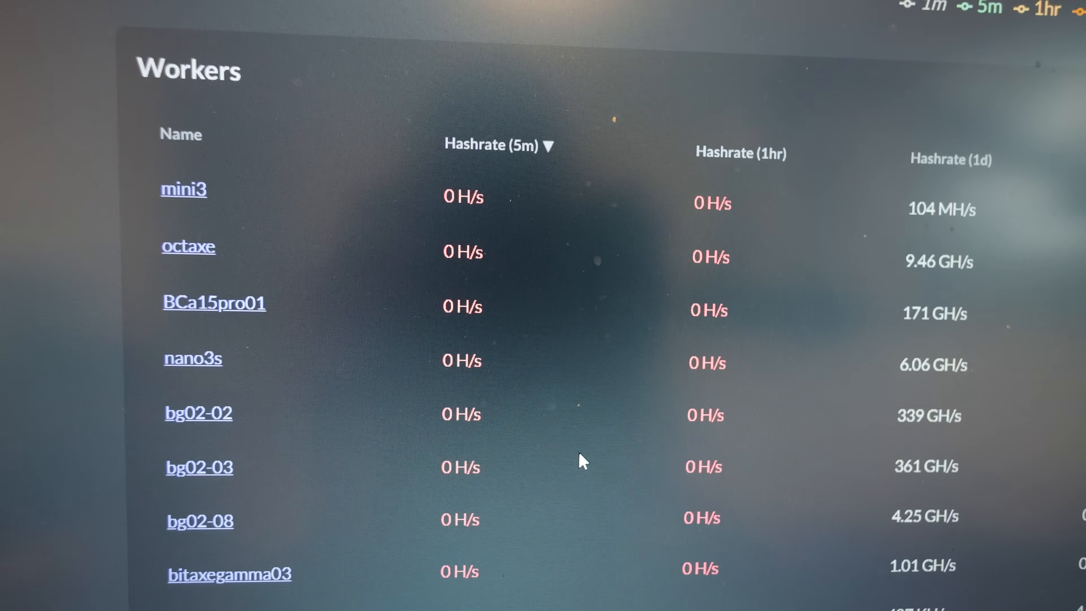
scroll("down", 3)
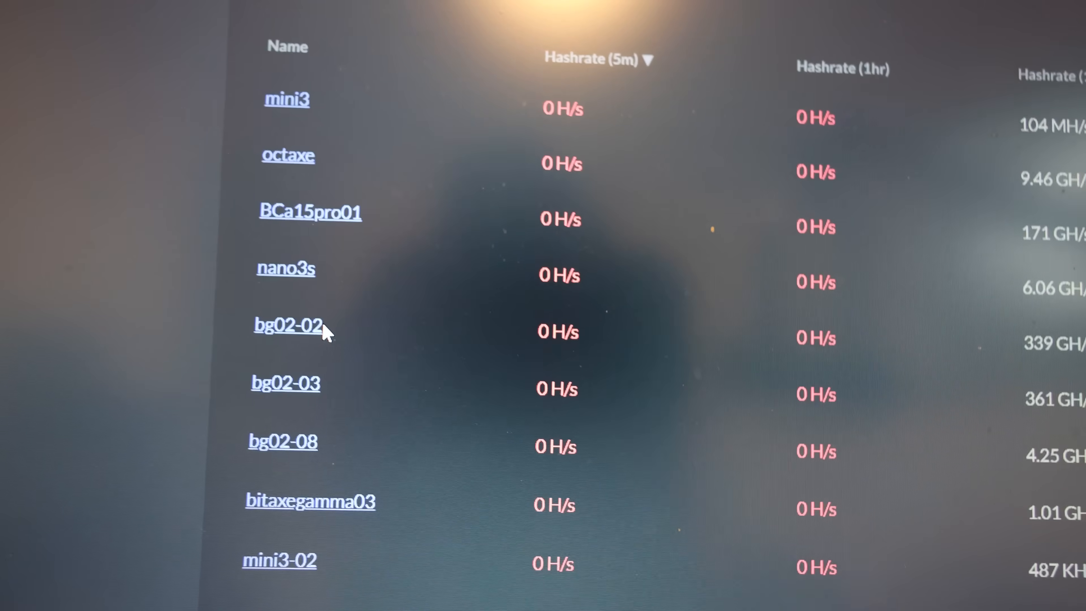
scroll("up", 3)
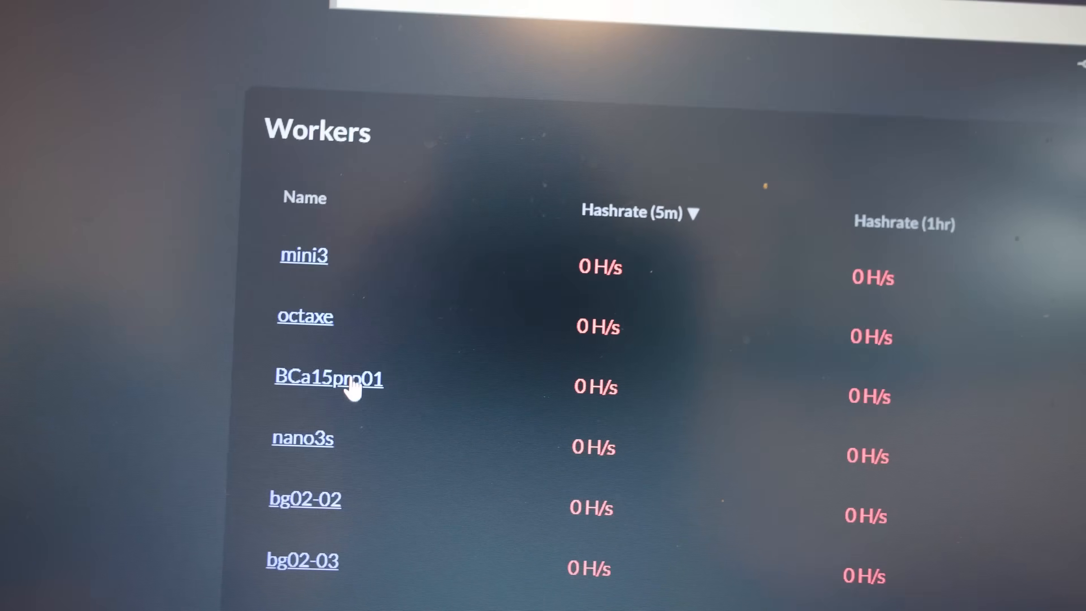
scroll("down", 3)
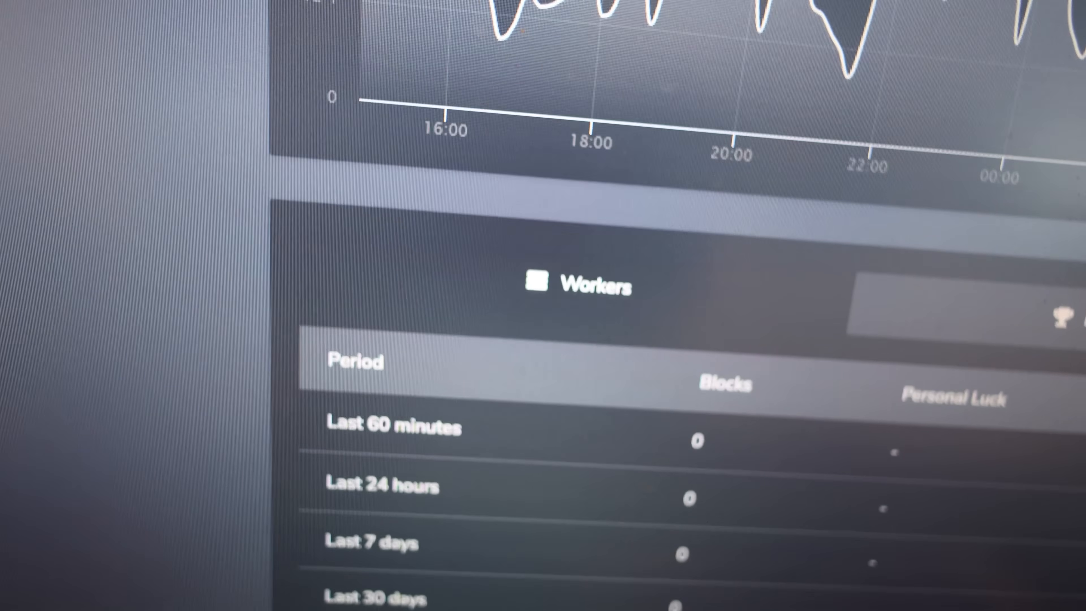
scroll("down", 3)
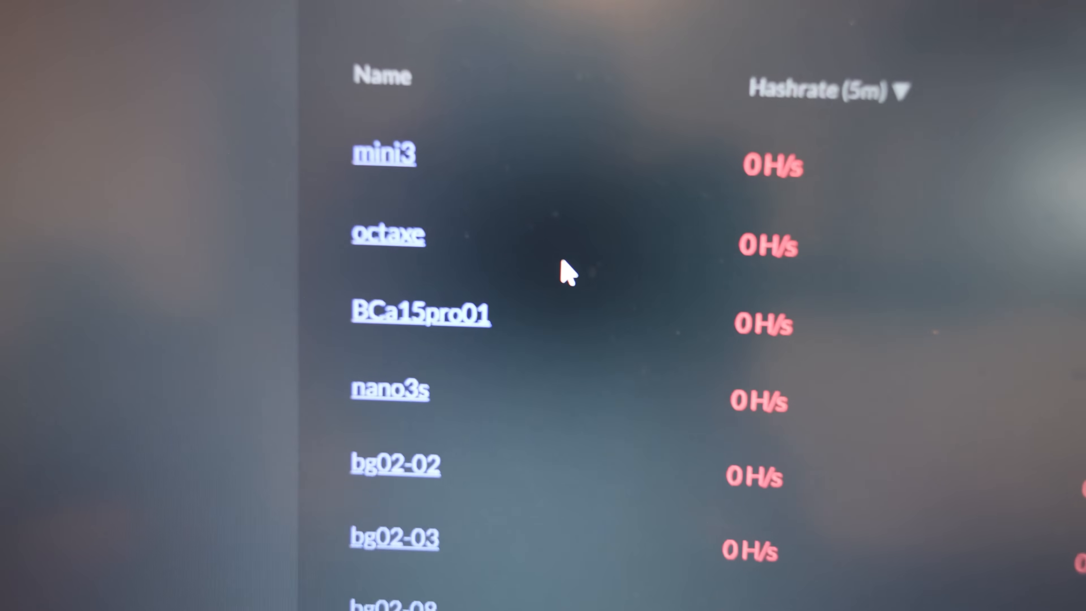
scroll("up", 3)
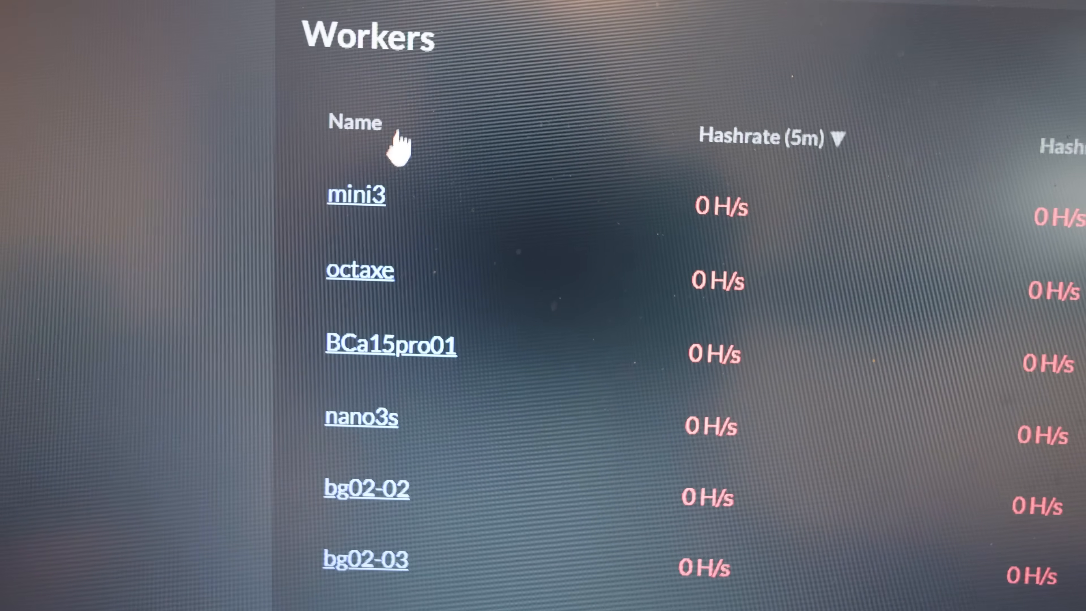
scroll("down", 3)
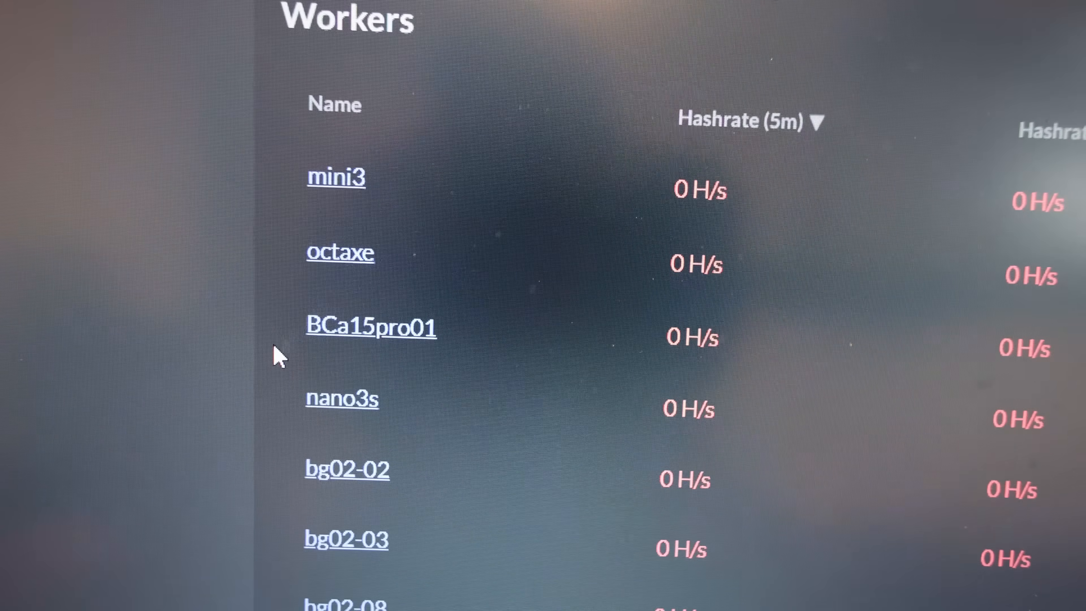